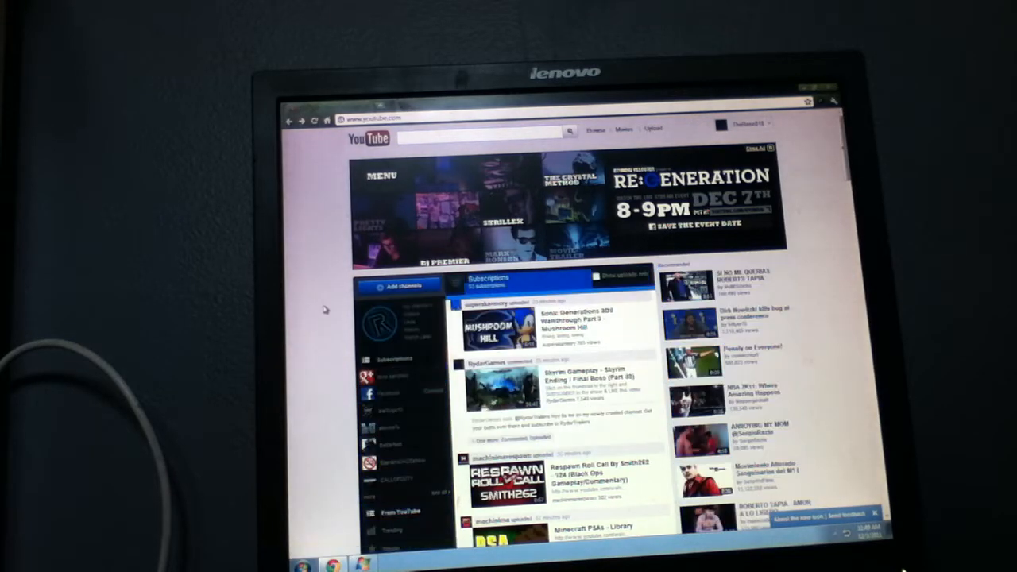
- Scroll down the restored old home page showing the activity feed and suggested channels
{"action": "scroll", "scroll_direction": "down", "scroll_amount": 3}
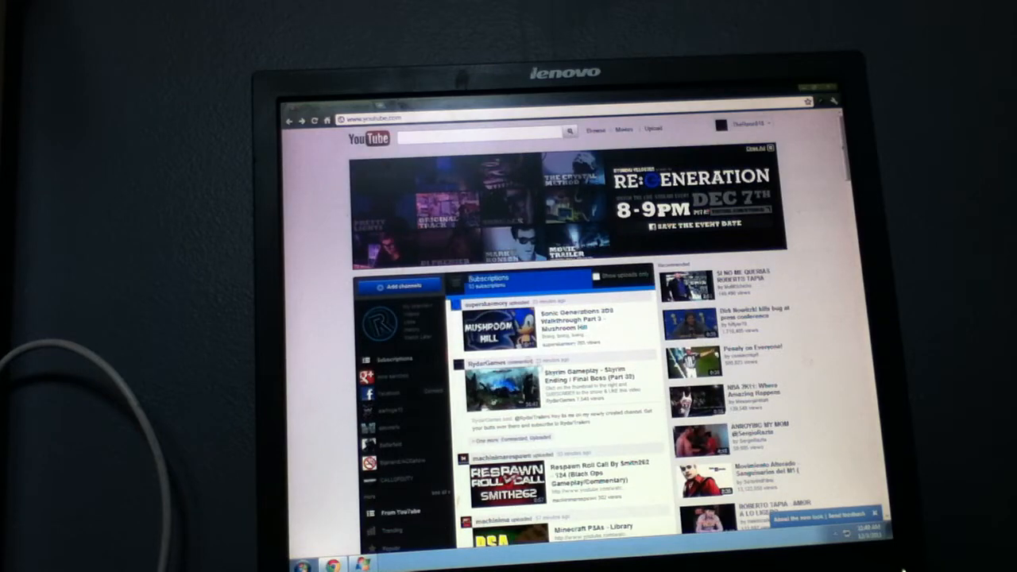
{"action": "scroll", "scroll_direction": "down", "scroll_amount": 3}
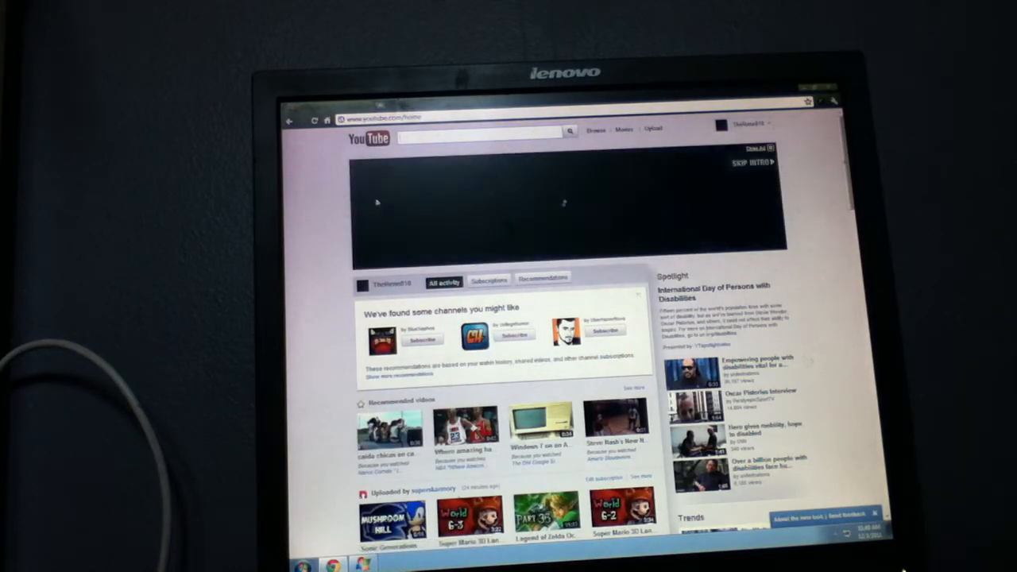
- Go to your own channel page from the account name at the top right
{"action": "scroll", "scroll_direction": "down", "scroll_amount": 3}
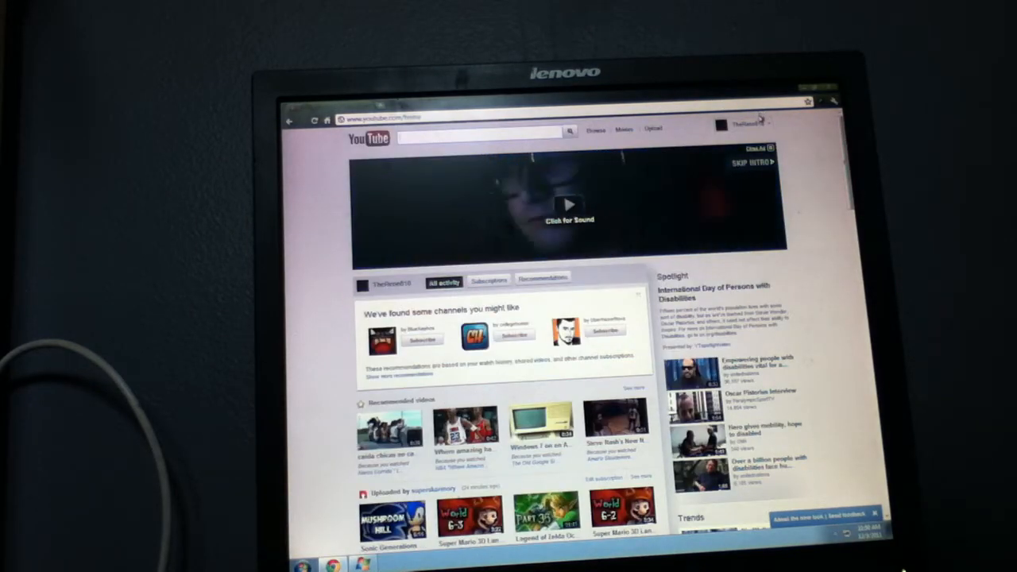
{"action": "left_click", "coordinate": [746, 124]}
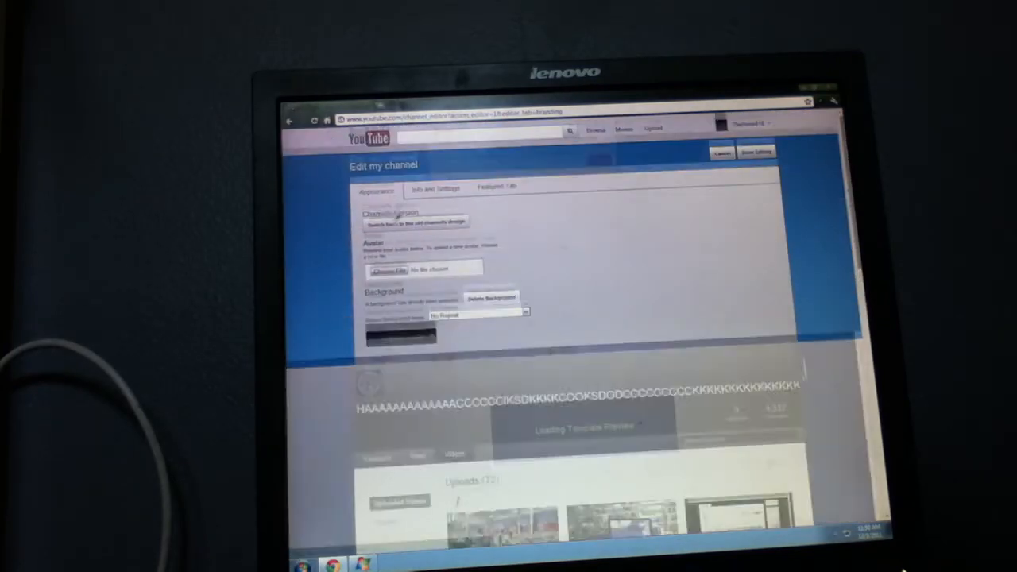
- Open the Edit my channel panel on the Appearance tab with the old channel design option
{"action": "scroll", "scroll_direction": "down", "scroll_amount": 3}
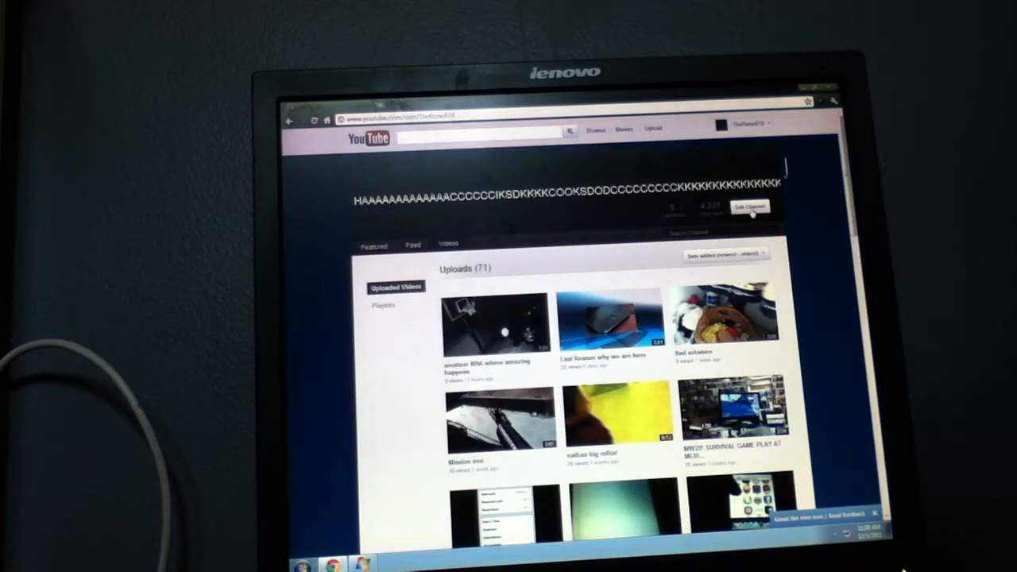
{"action": "left_click", "coordinate": [747, 207]}
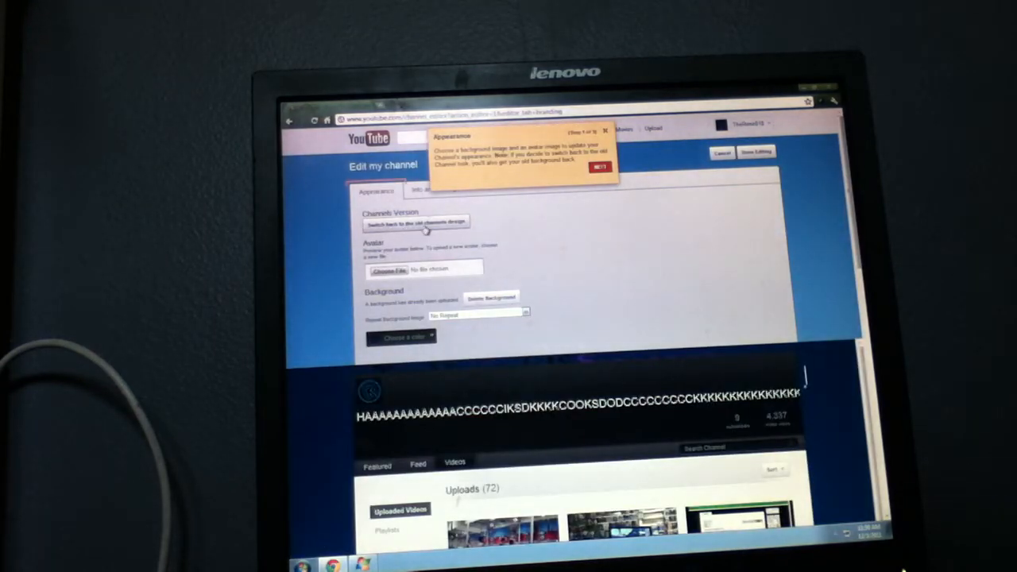